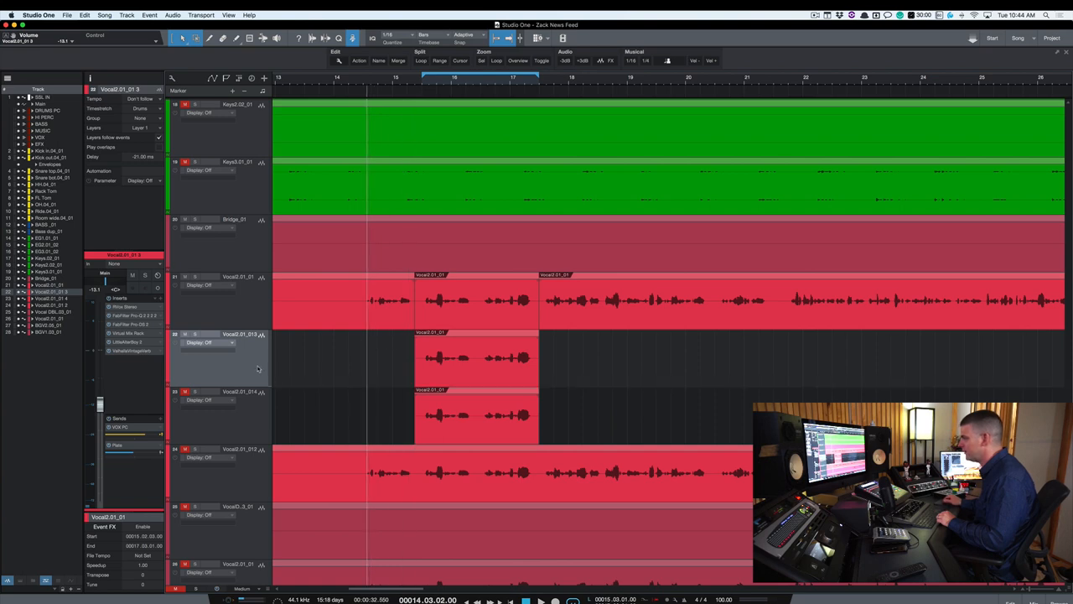
# - Set Little AlterBoy to pitch 12 and formant 4.5, then solo track 22
pyautogui.click(131, 276)
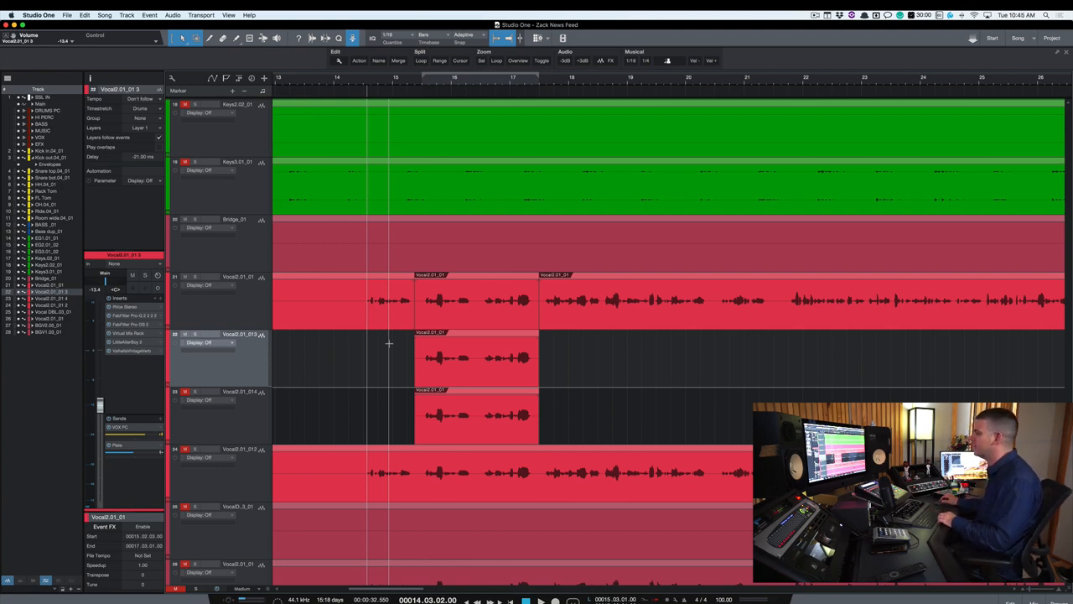
pyautogui.click(476, 358)
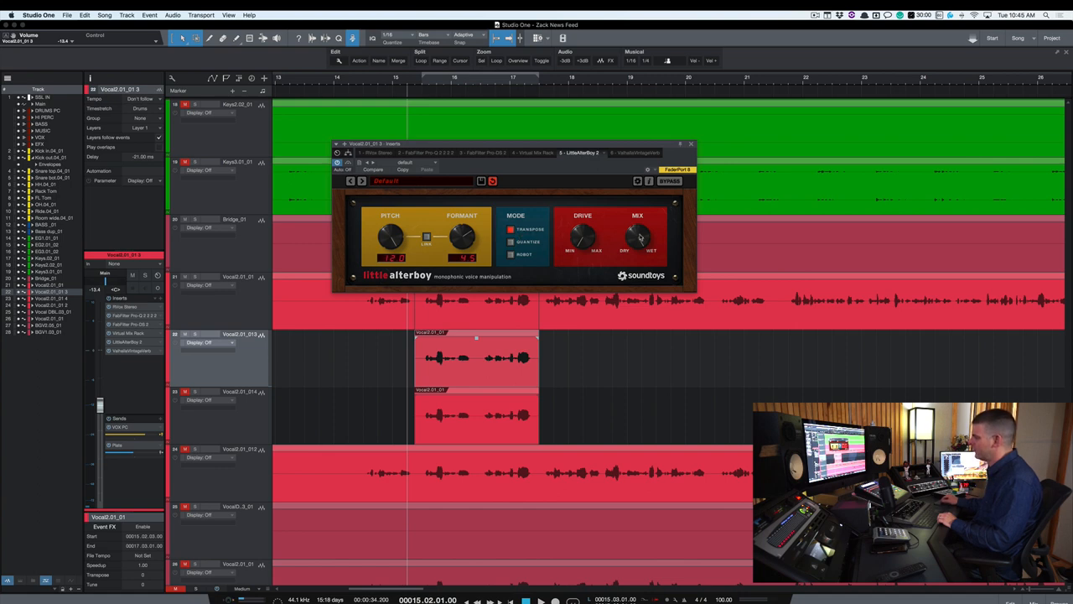
pyautogui.moveTo(568, 256)
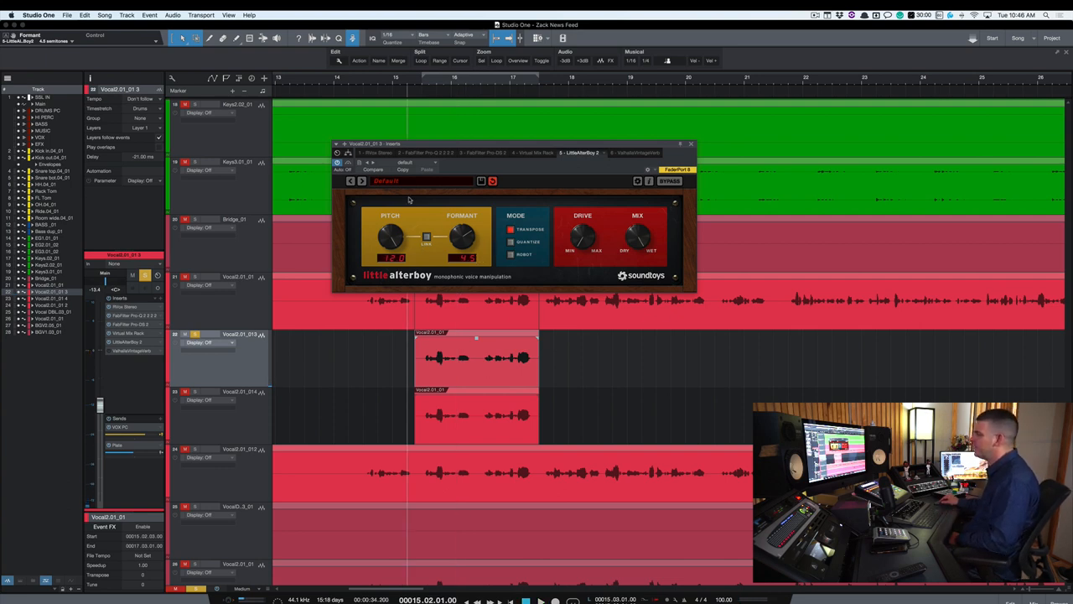
pyautogui.click(691, 144)
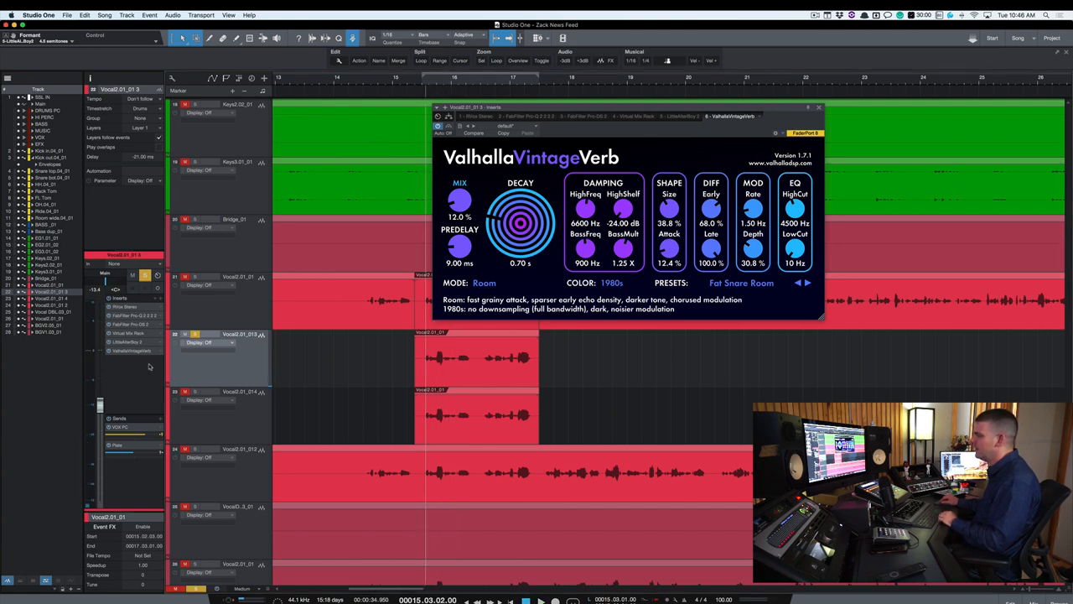
# - Close the Little AlterBoy window to switch to ValhallaVintageVerb
pyautogui.click(818, 108)
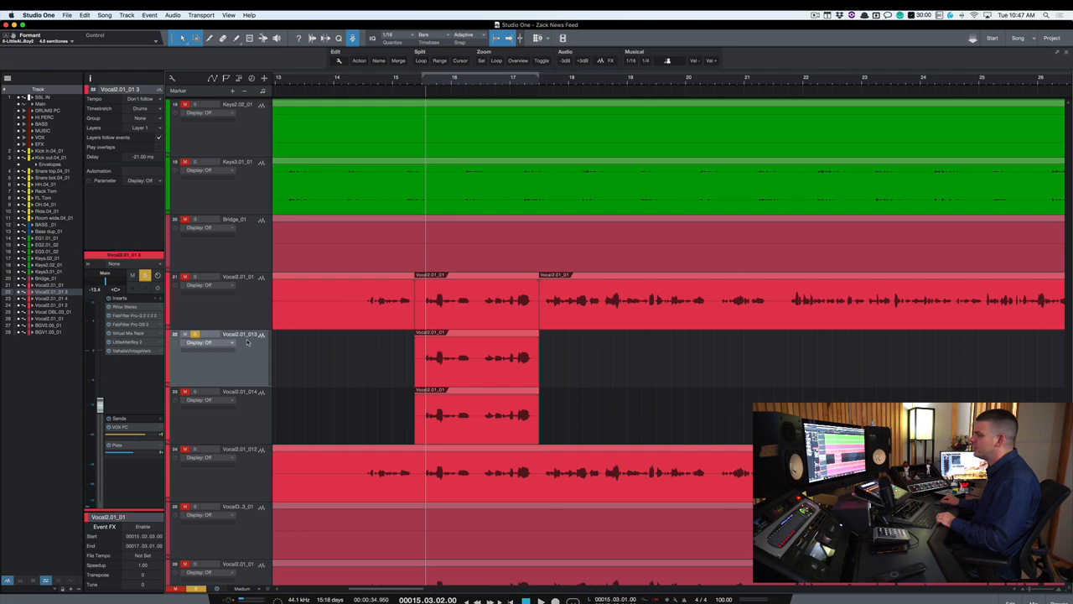
pyautogui.moveTo(88, 151)
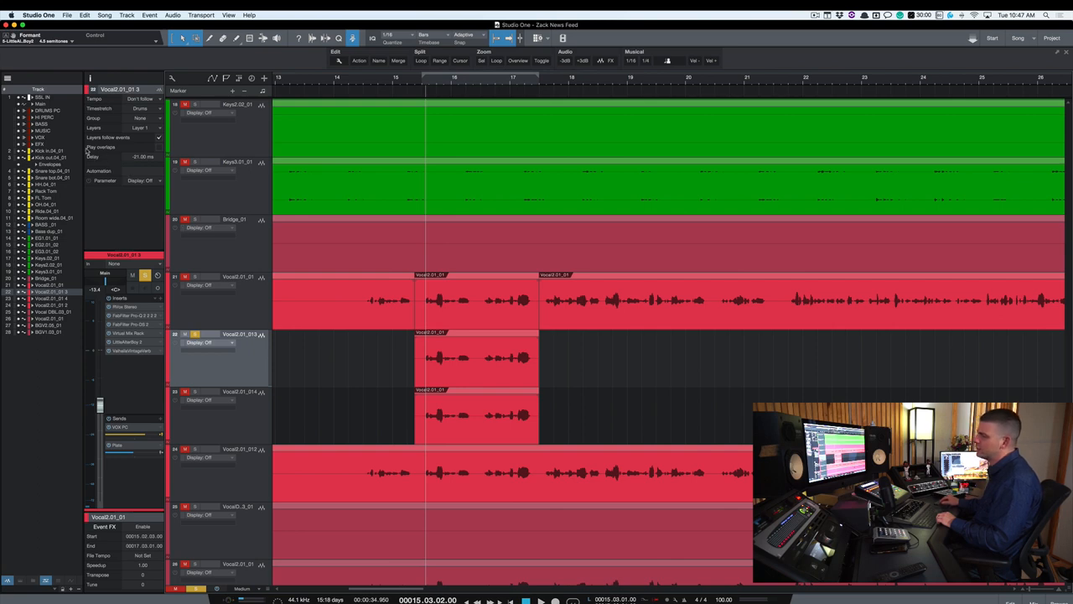
pyautogui.moveTo(434, 365)
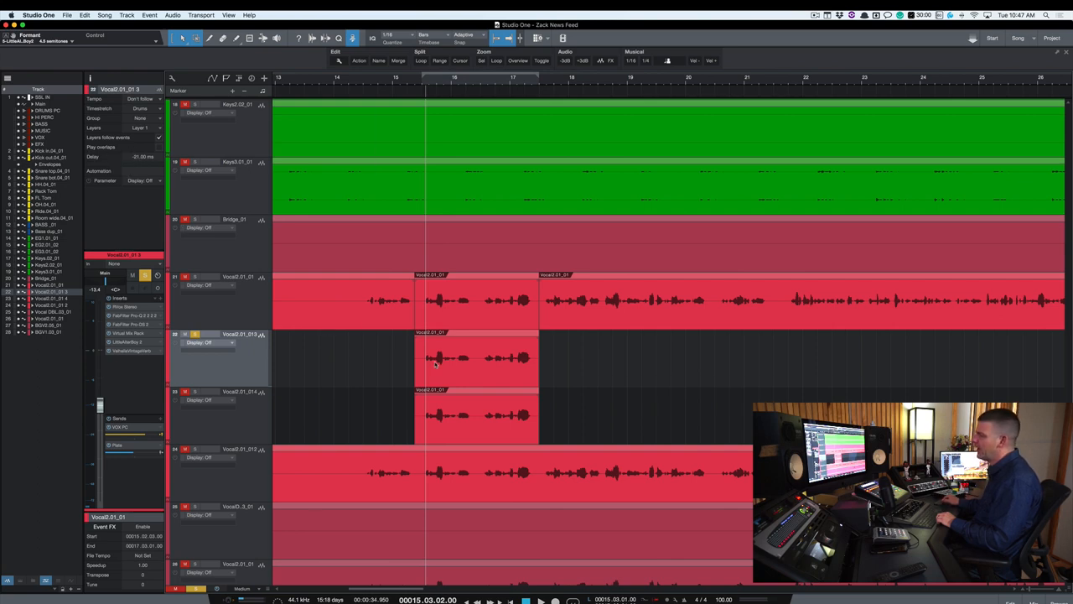